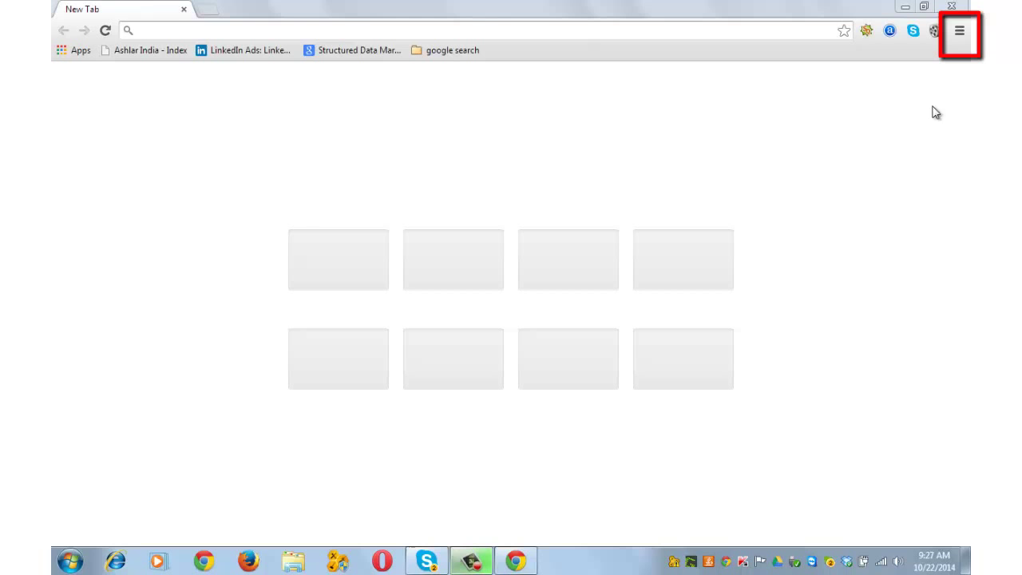
In Chrome Settings, set On startup to 'Open a specific page or set of pages'
{"action": "left_click", "coordinate": [958, 30]}
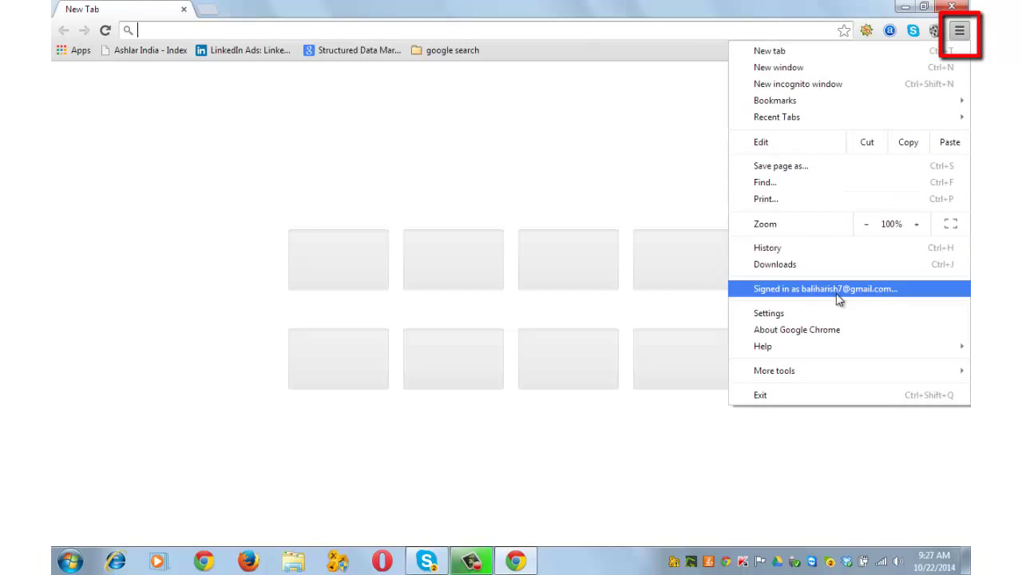
{"action": "left_click", "coordinate": [770, 312]}
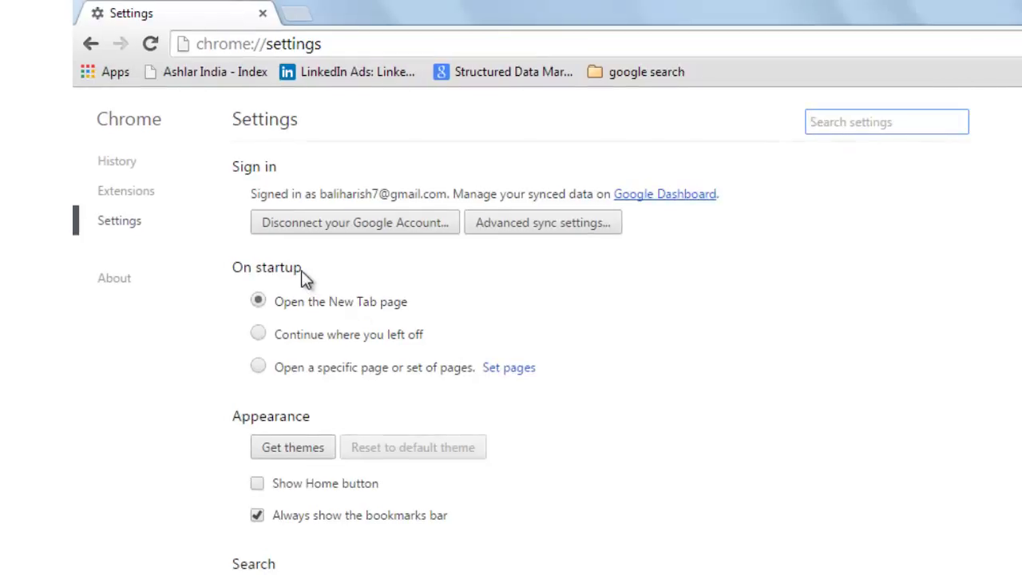
{"action": "left_click", "coordinate": [259, 366]}
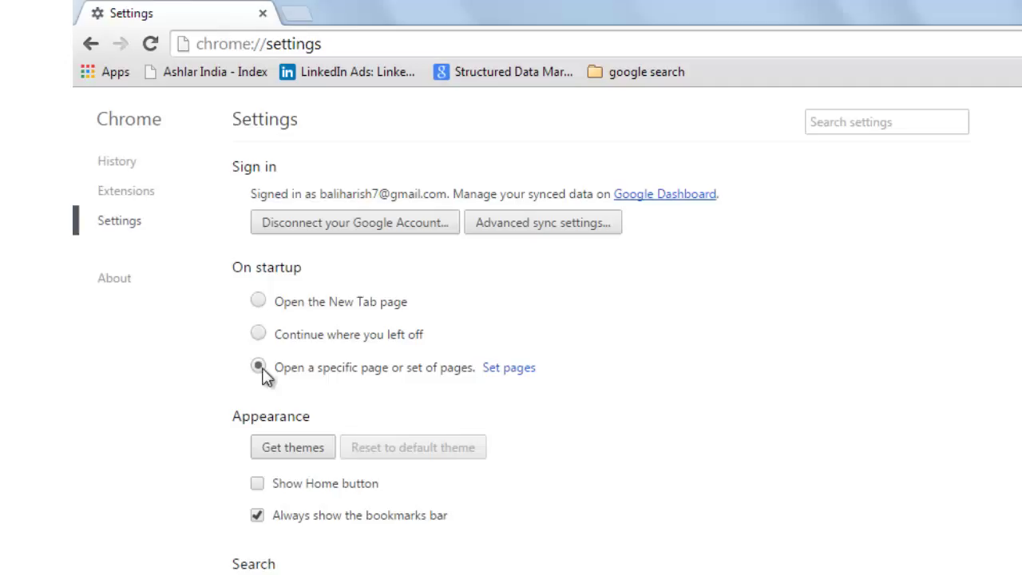
{"action": "mouse_move", "coordinate": [508, 367]}
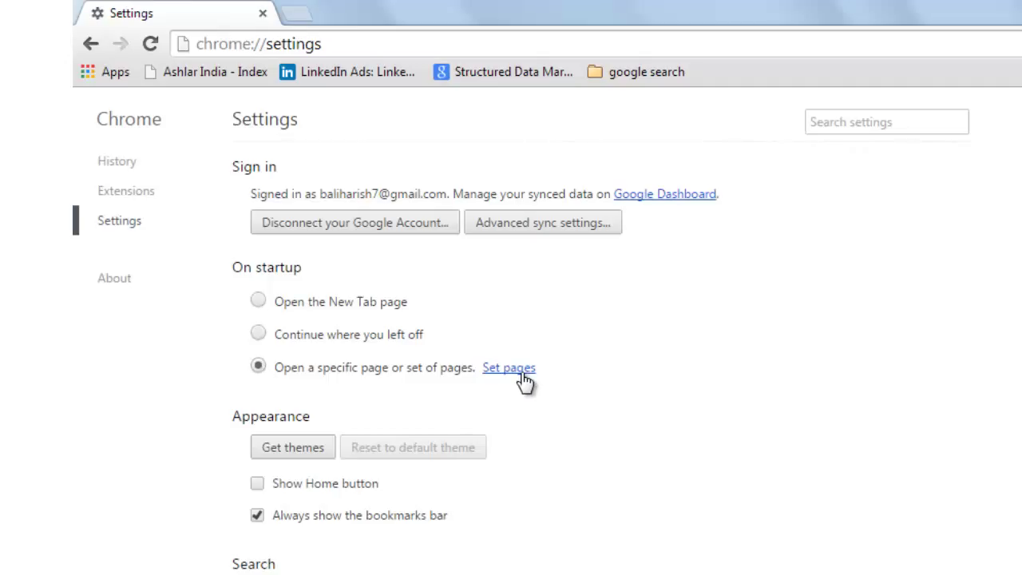
{"action": "left_click", "coordinate": [508, 367]}
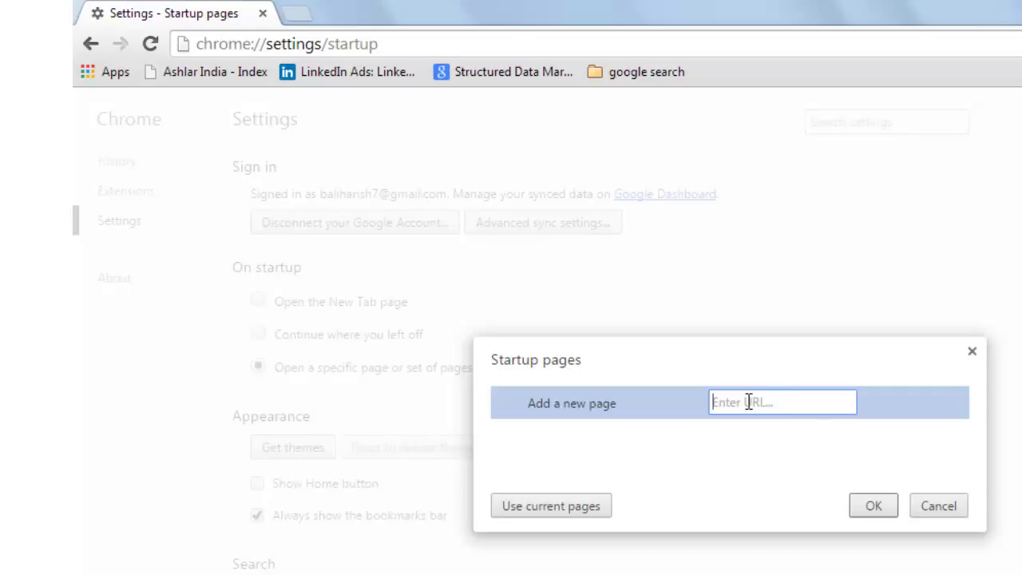
{"action": "type", "text": "www."}
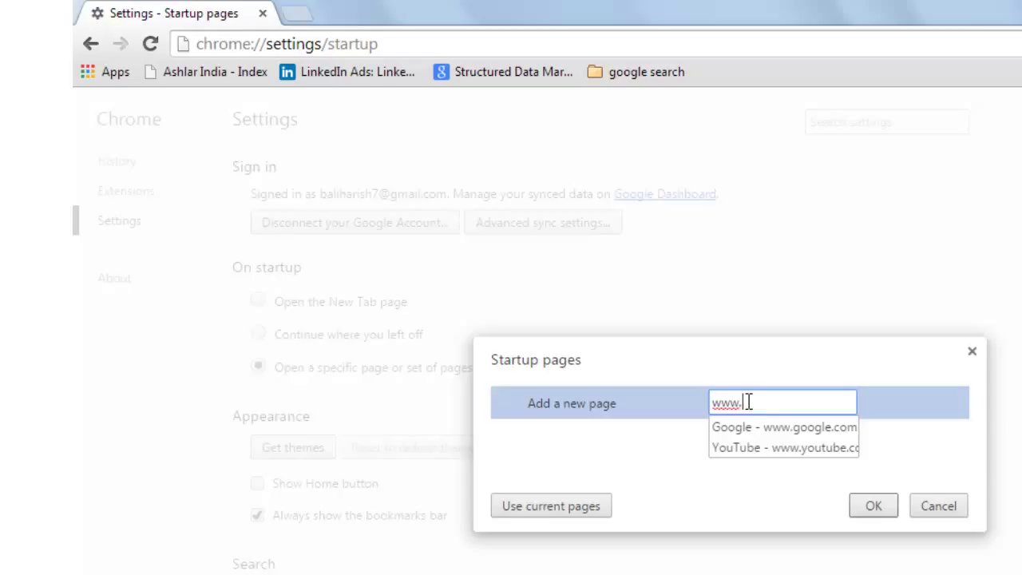
{"action": "type", "text": "google.com"}
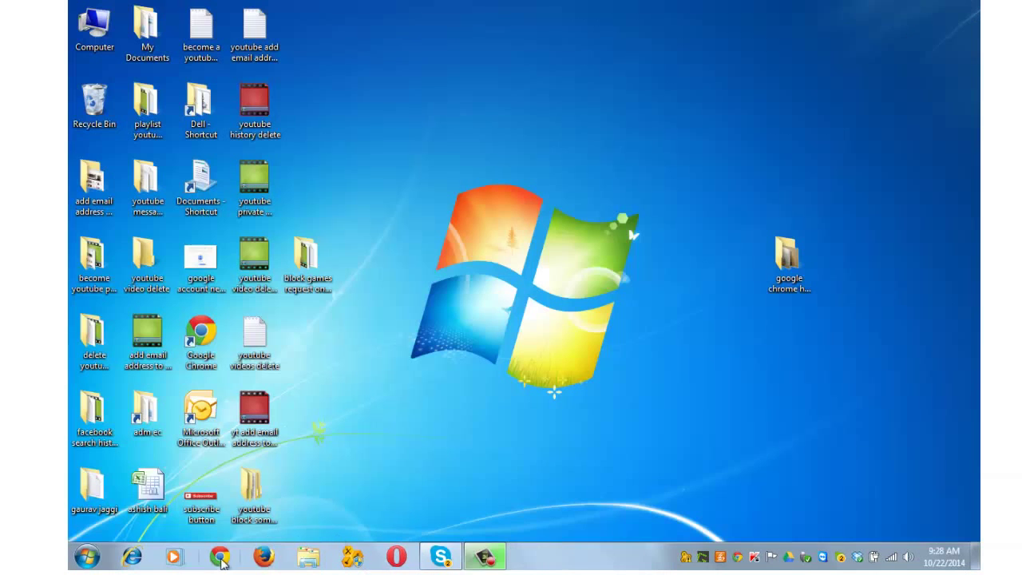
Relaunch Chrome to confirm it opens on Google, then start a new tab
{"action": "left_click", "coordinate": [220, 556]}
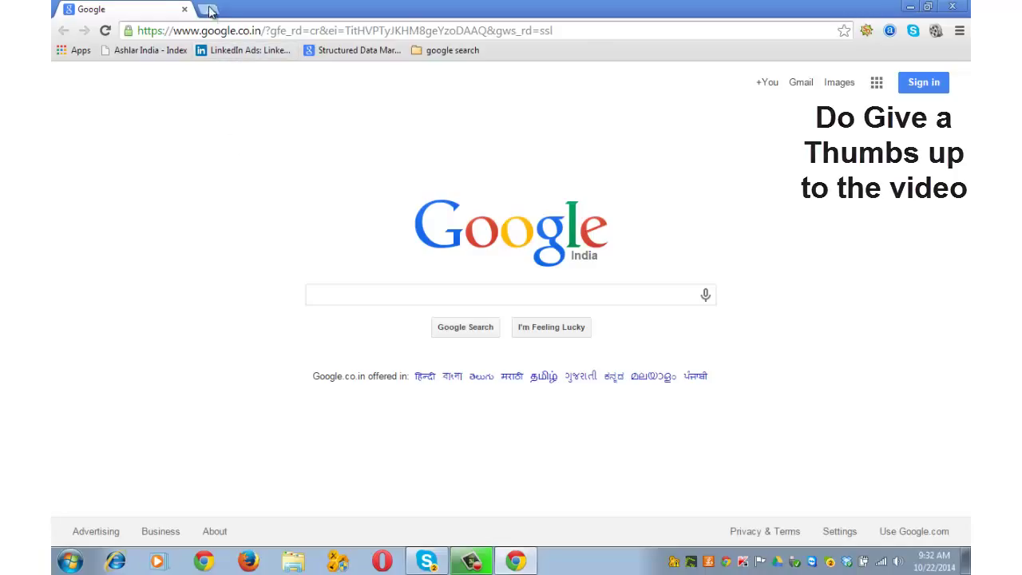
{"action": "left_click", "coordinate": [207, 10]}
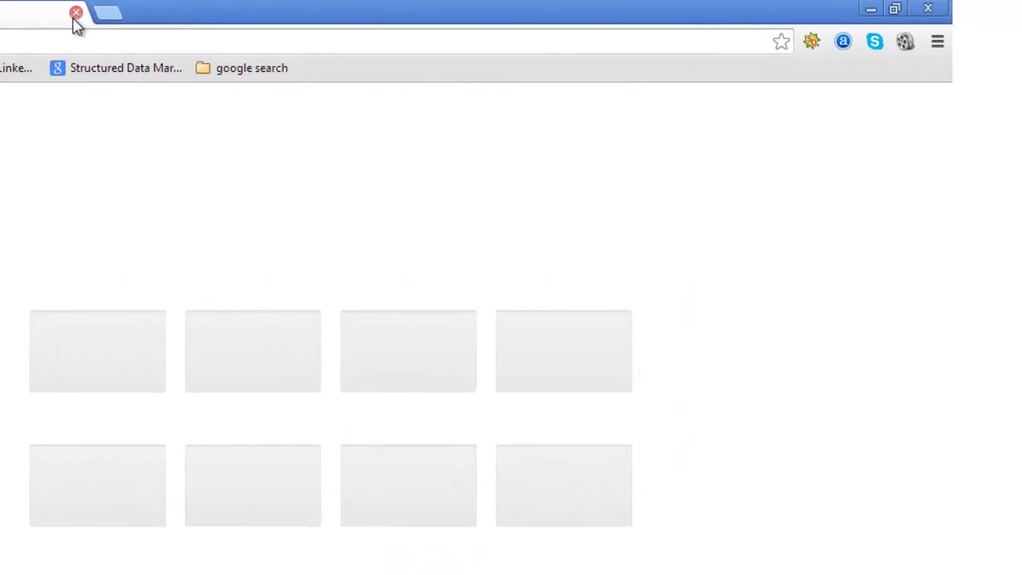
{"action": "left_click", "coordinate": [936, 41]}
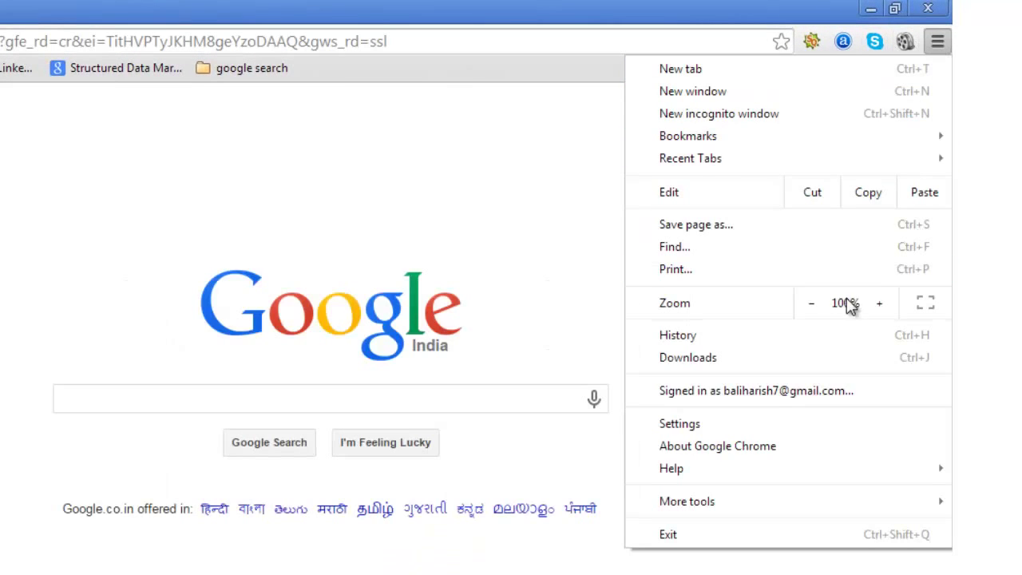
{"action": "left_click", "coordinate": [681, 423]}
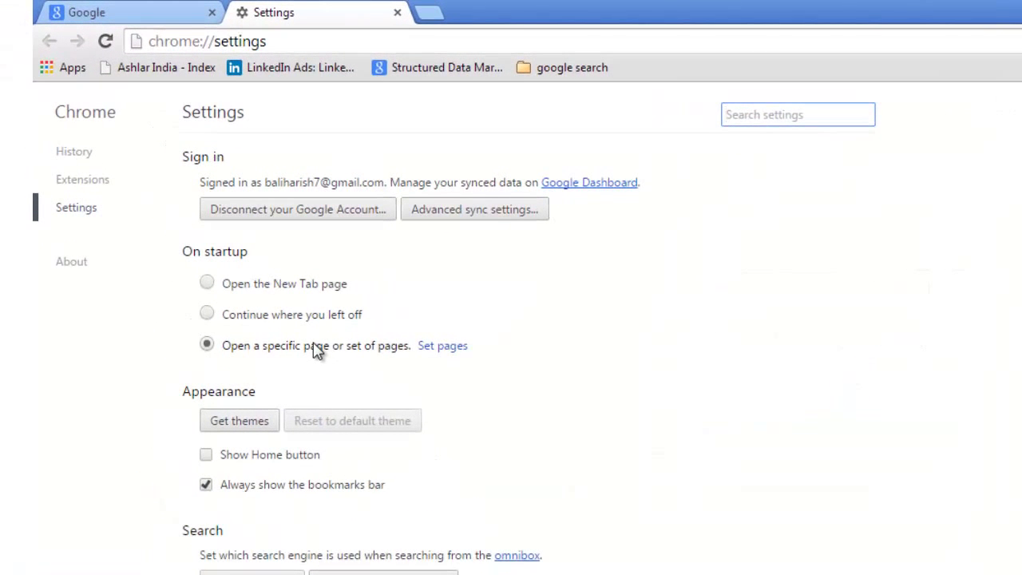
{"action": "left_click", "coordinate": [442, 344]}
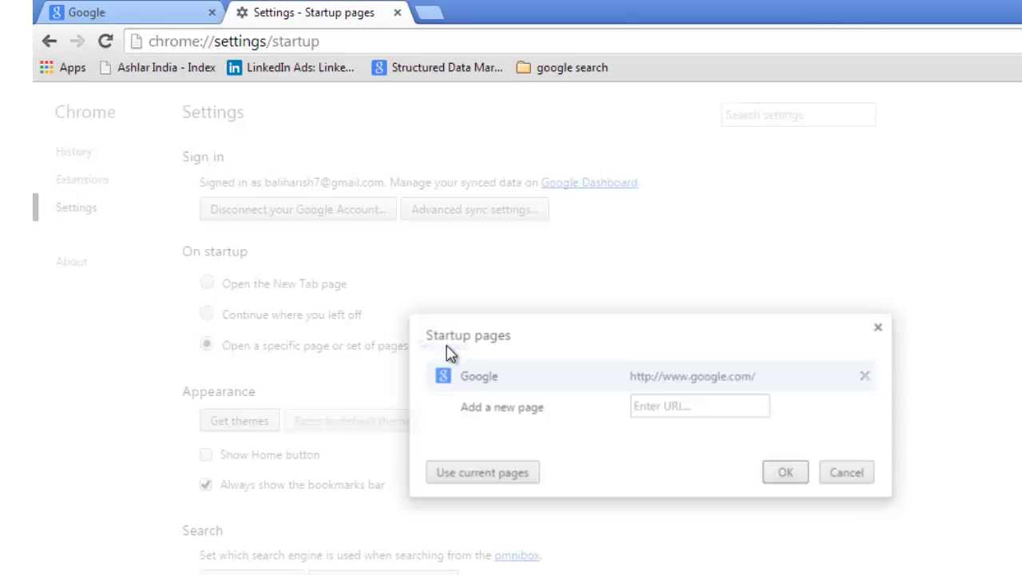
{"action": "left_click", "coordinate": [700, 406]}
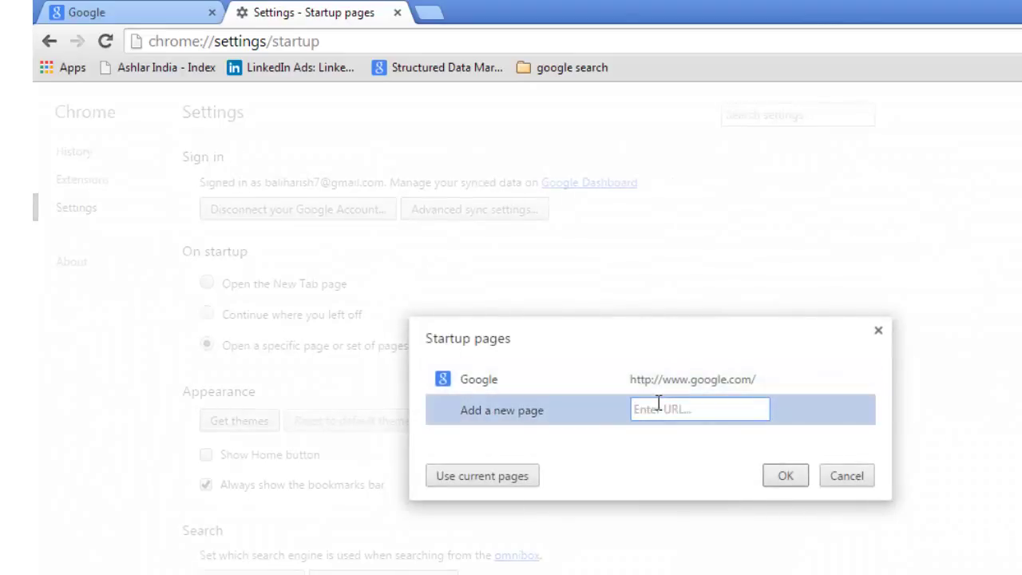
{"action": "type", "text": "www"}
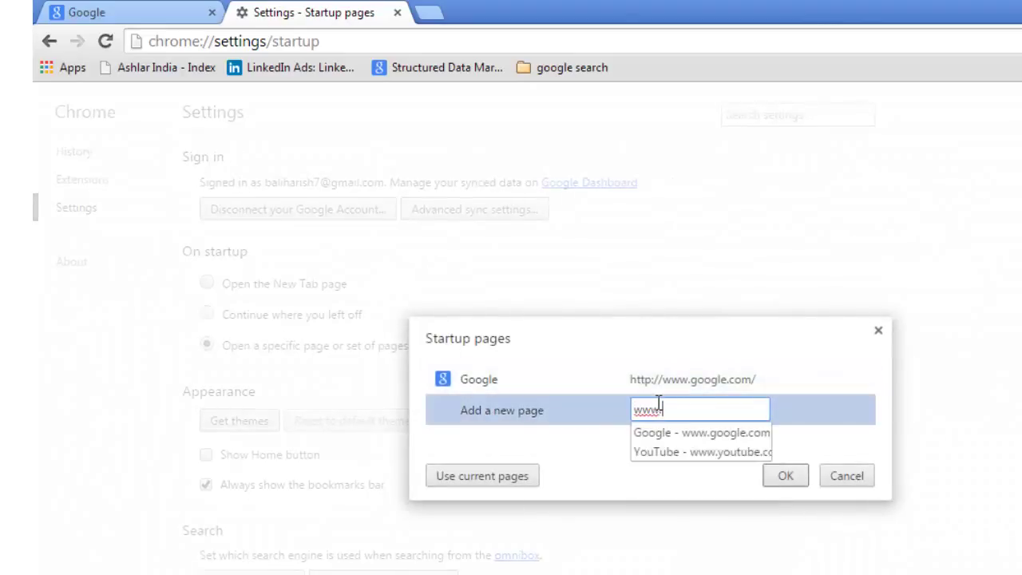
{"action": "type", "text": ".bing.com"}
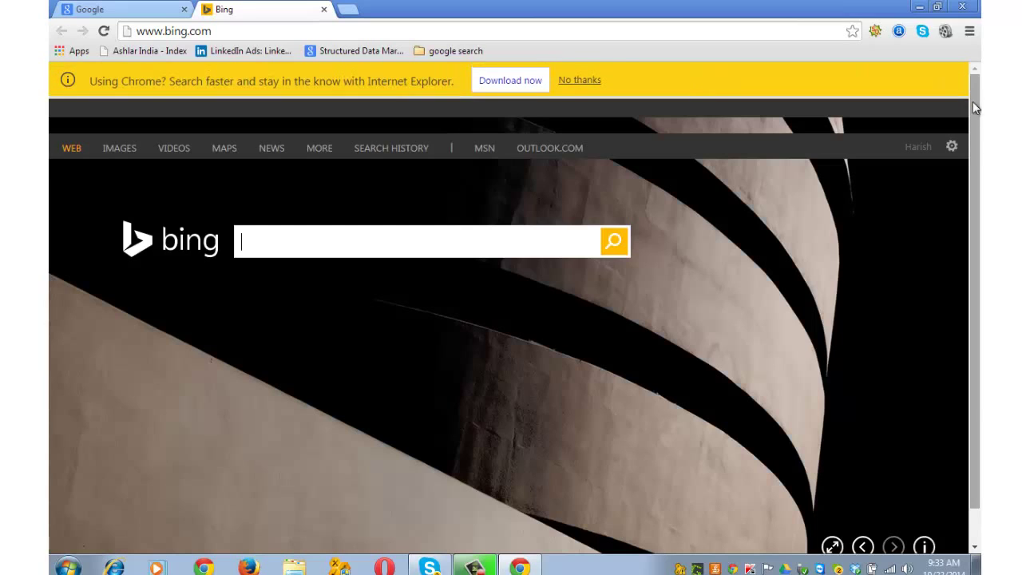
Remove Bing from the startup pages so only Google remains
{"action": "left_click", "coordinate": [971, 32]}
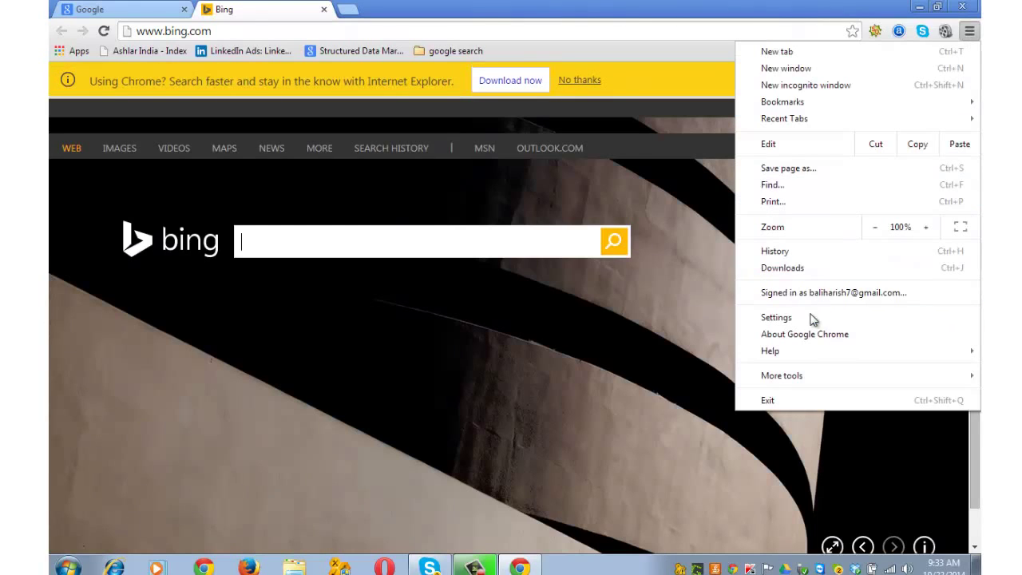
{"action": "left_click", "coordinate": [776, 316]}
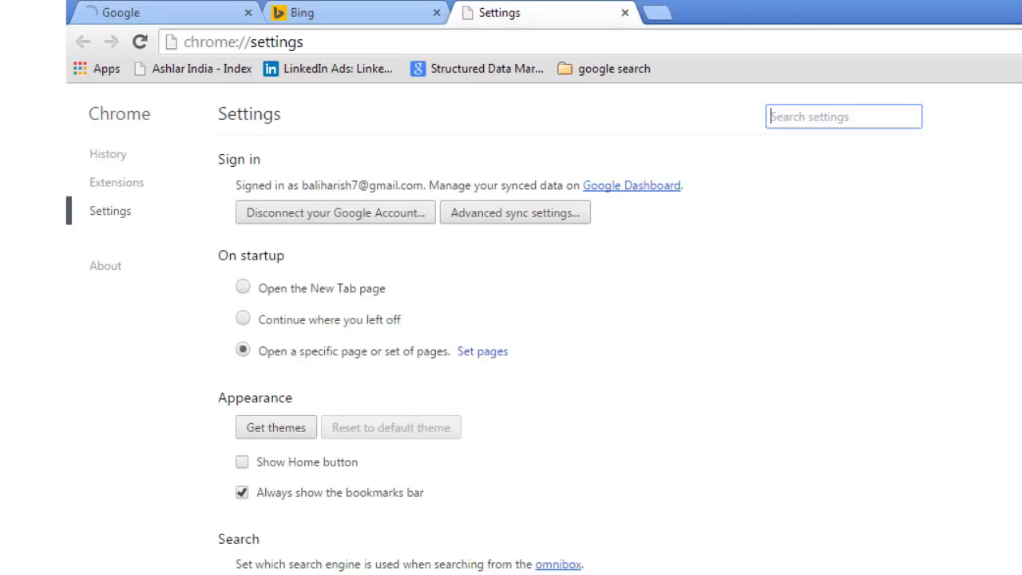
{"action": "left_click", "coordinate": [482, 351]}
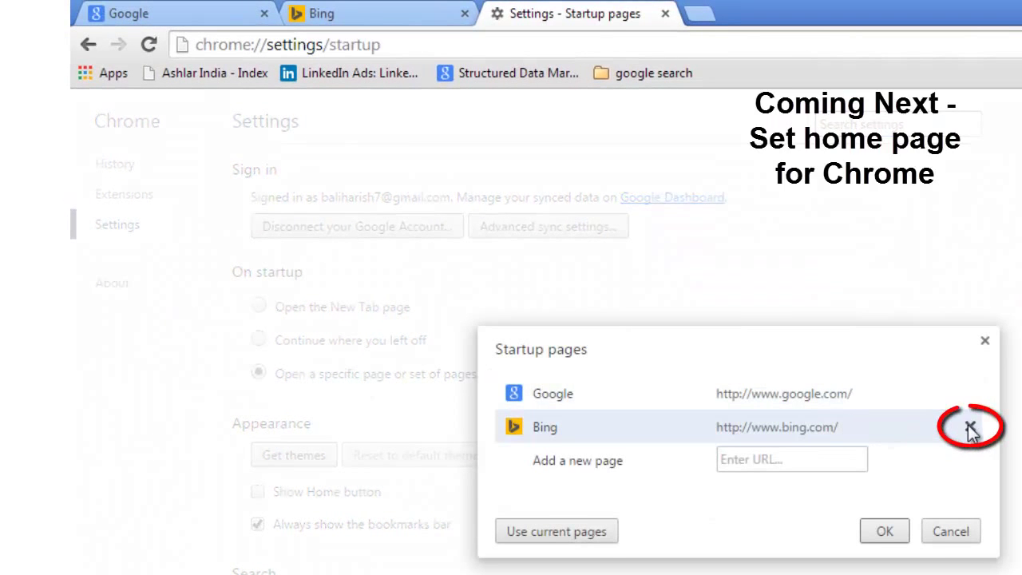
{"action": "left_click", "coordinate": [971, 428]}
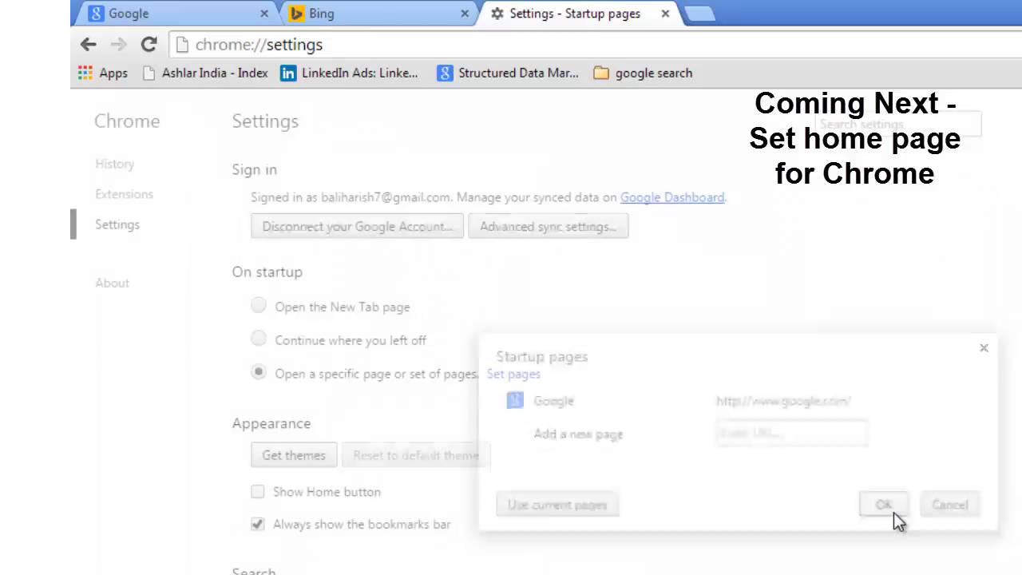
{"action": "left_click", "coordinate": [883, 504]}
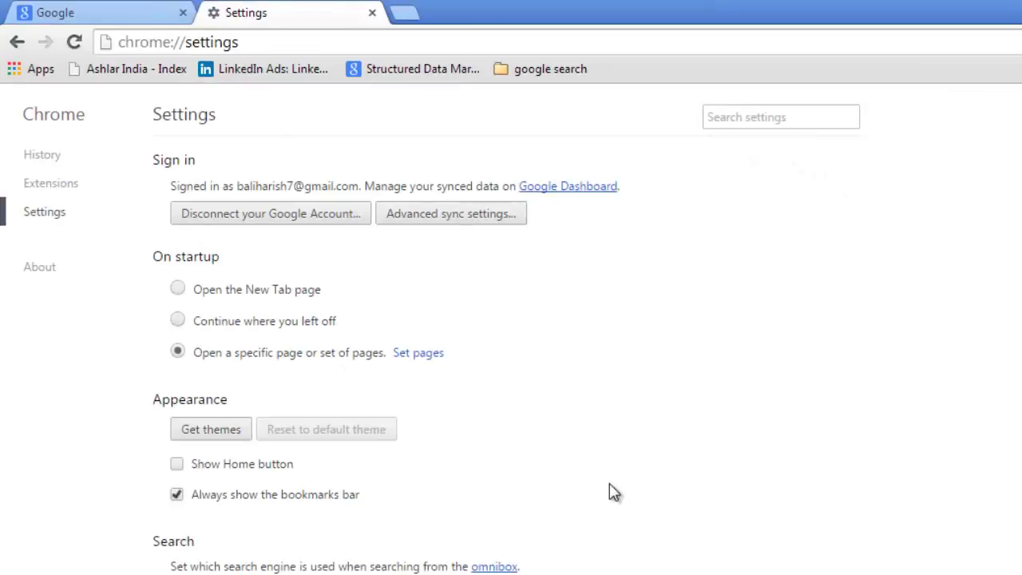
{"action": "mouse_move", "coordinate": [247, 466]}
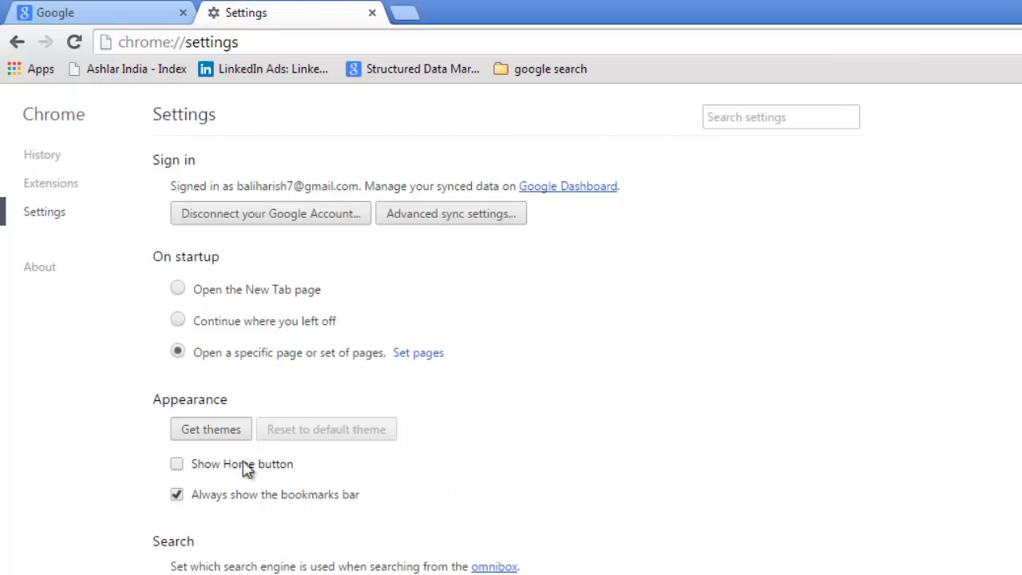
Enable 'Show Home button' under Appearance, toggling it until it stays on
{"action": "left_click", "coordinate": [176, 463]}
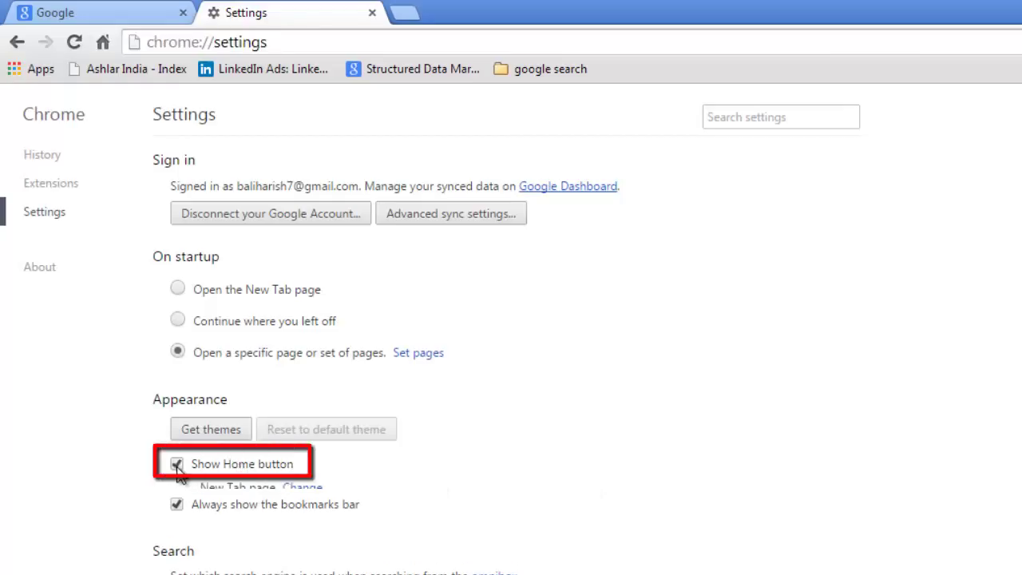
{"action": "left_click", "coordinate": [176, 463]}
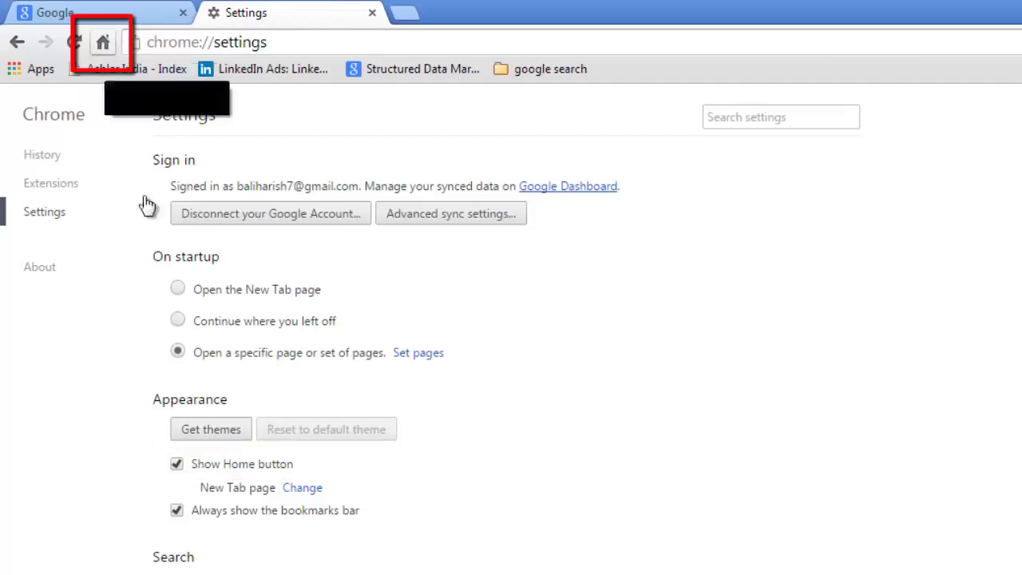
{"action": "left_click", "coordinate": [176, 463]}
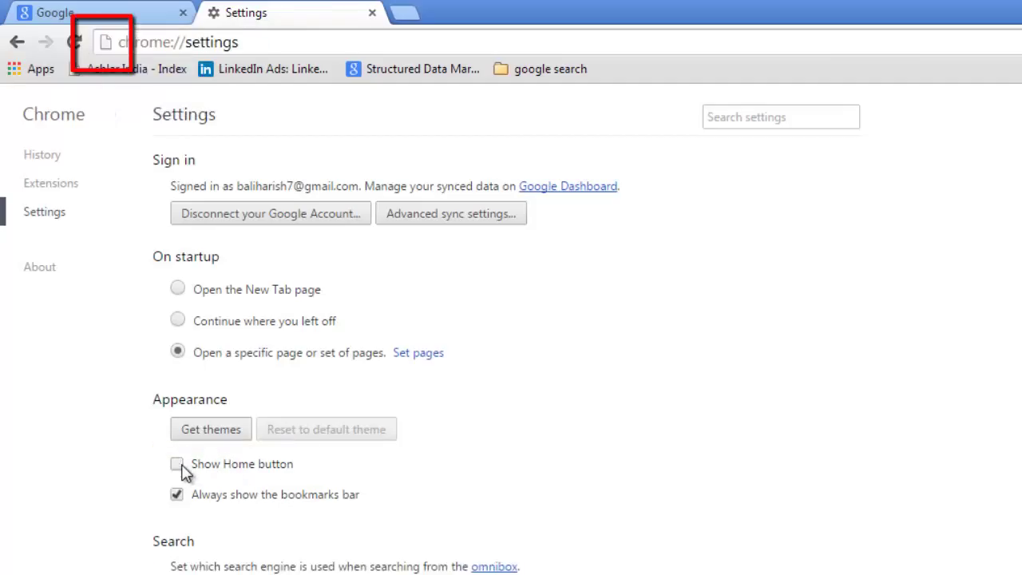
{"action": "left_click", "coordinate": [175, 463]}
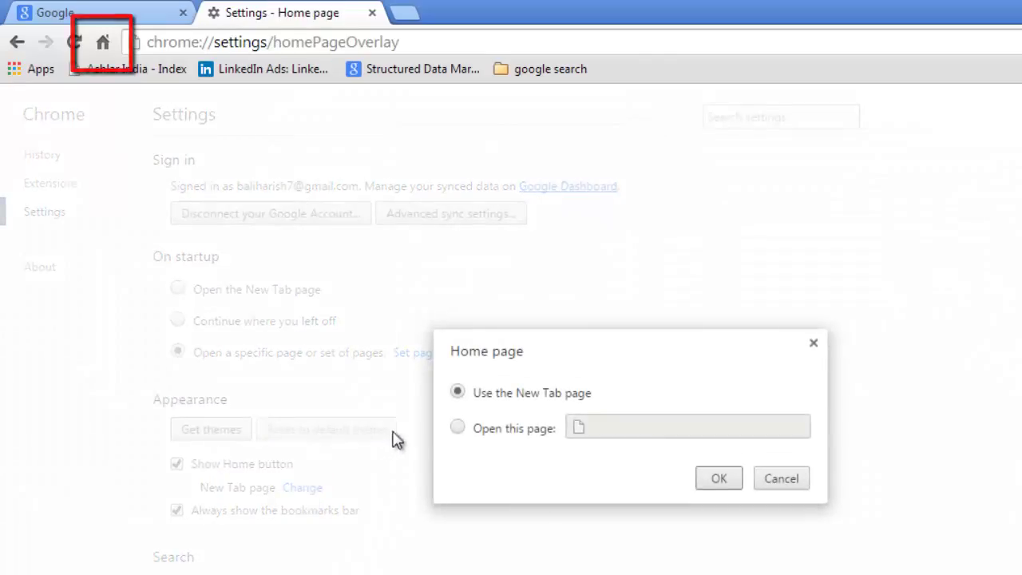
{"action": "left_click", "coordinate": [456, 427]}
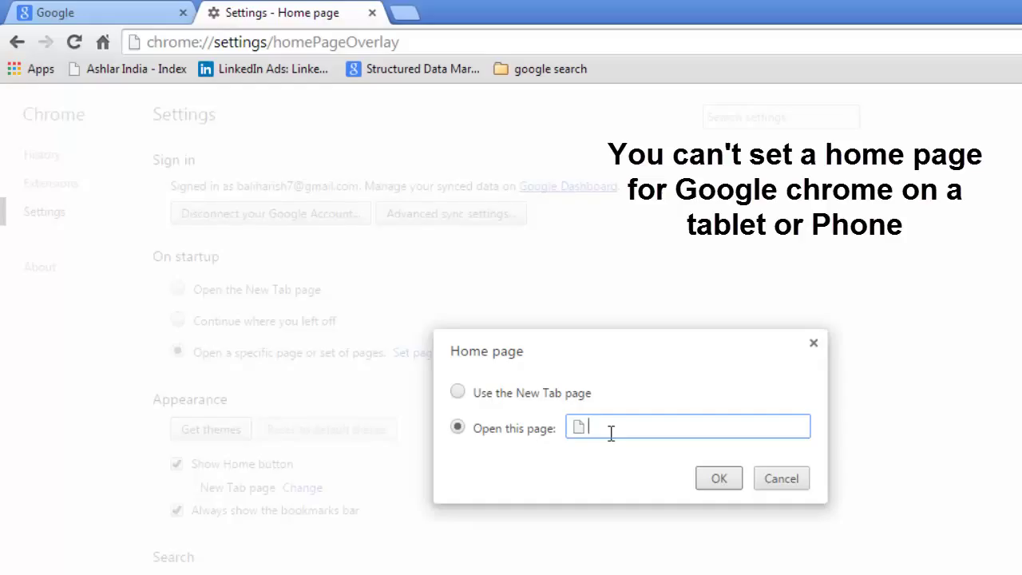
{"action": "type", "text": "www"}
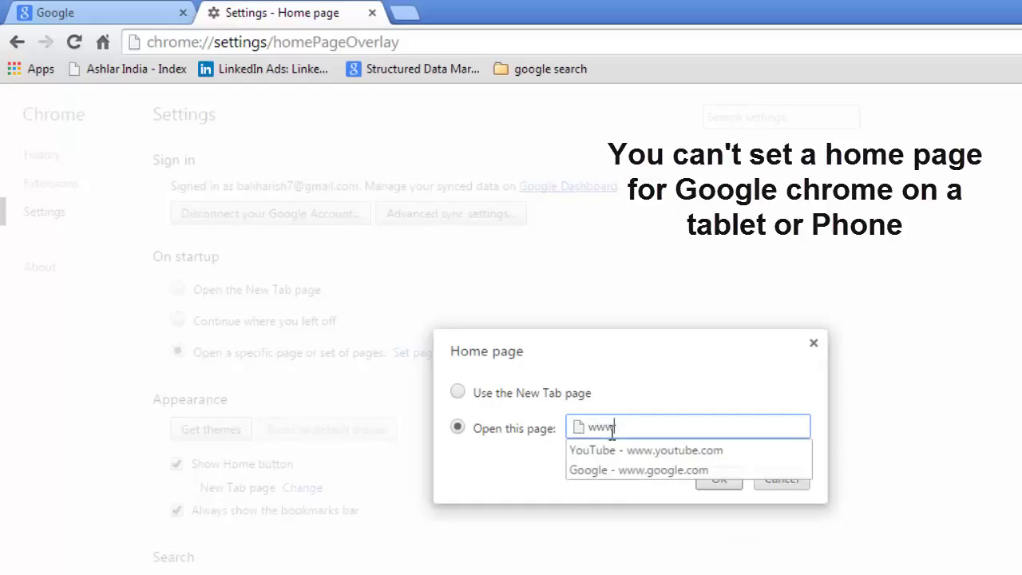
{"action": "type", "text": ".you"}
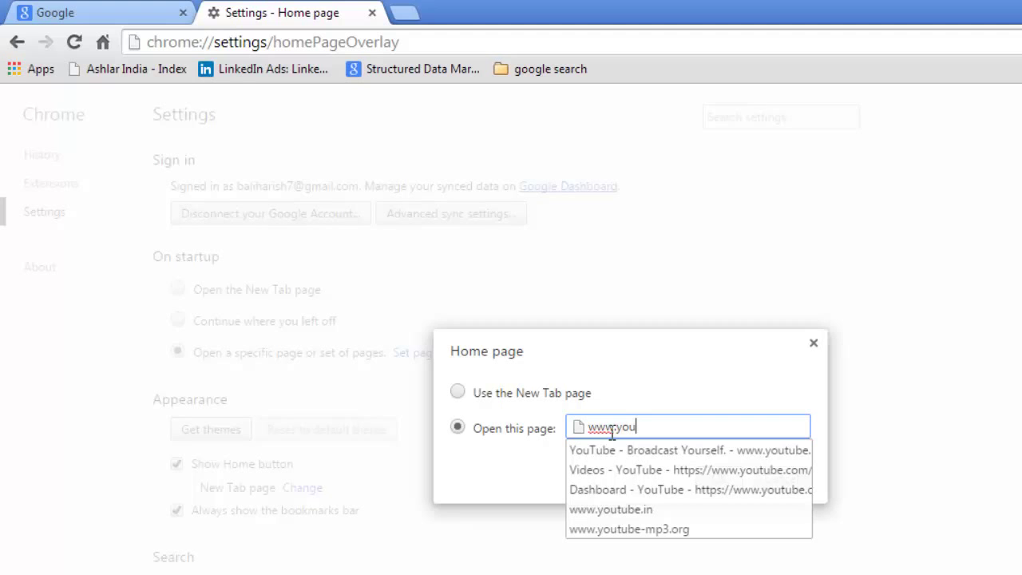
{"action": "type", "text": "tube.com"}
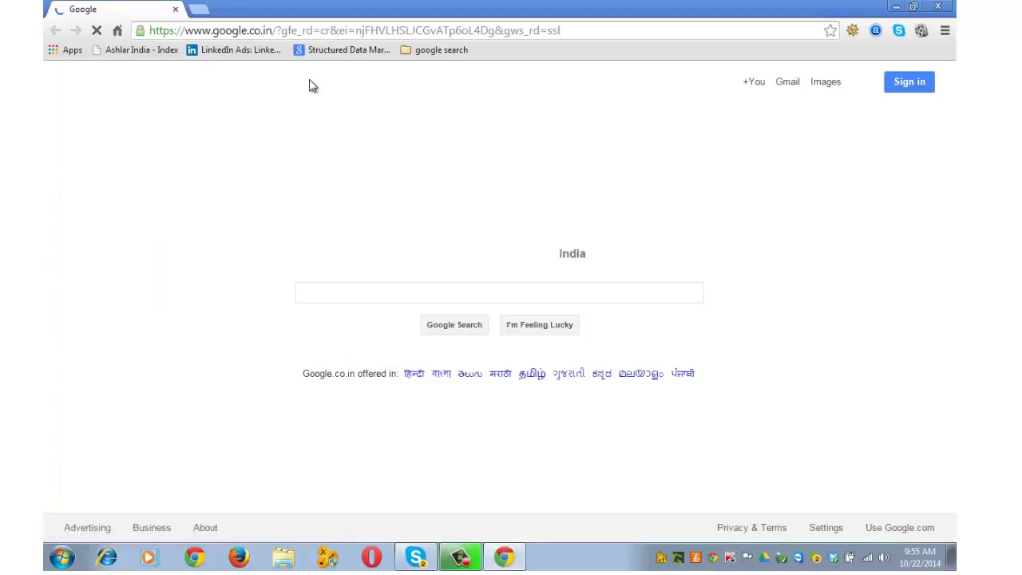
Use the Home button to go to the configured home page
{"action": "left_click", "coordinate": [119, 30]}
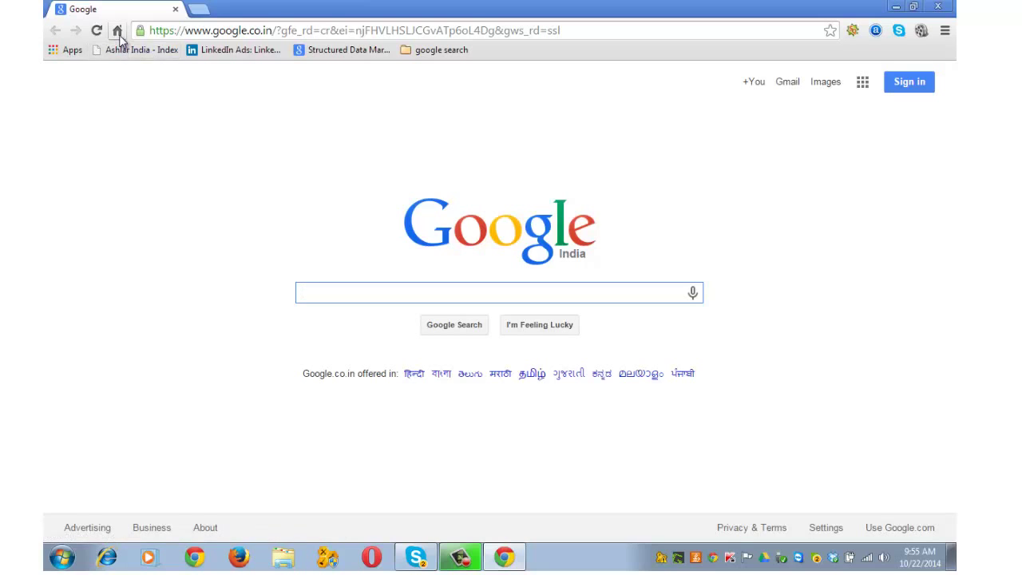